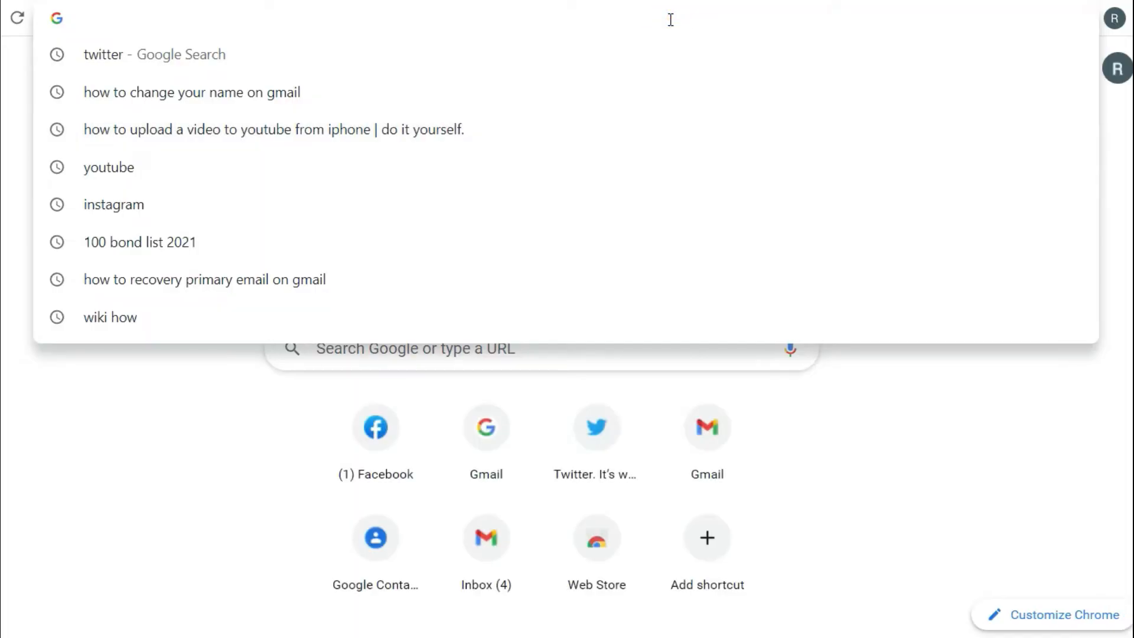
# Load twitter.com from the address bar suggestion.
pyautogui.click(154, 55)
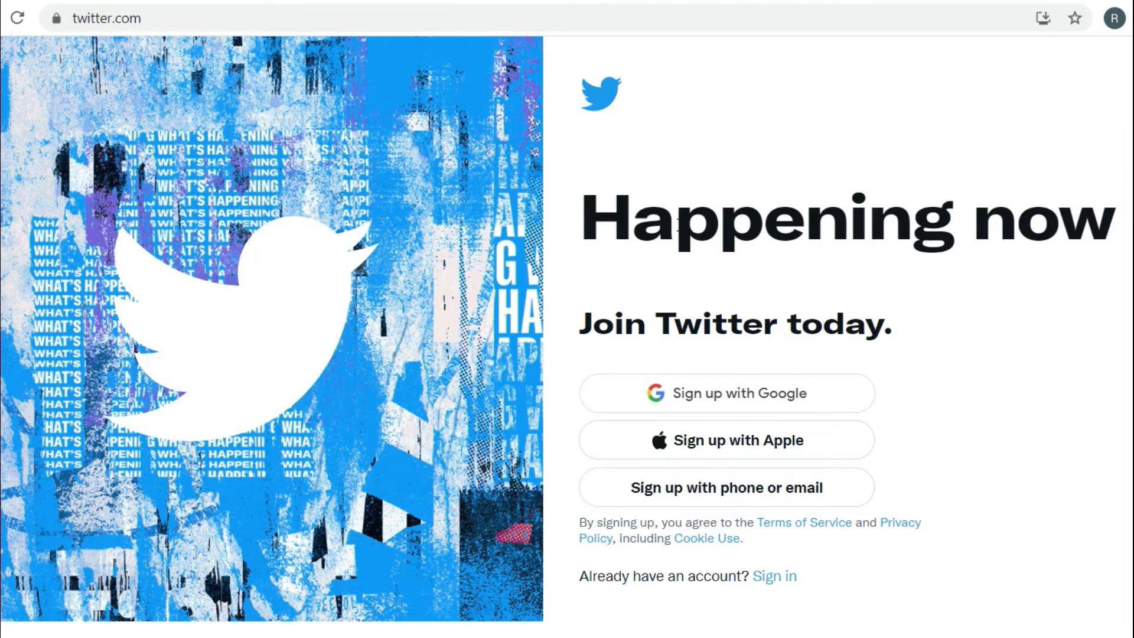
# Start signing in with the phone, email or username option.
pyautogui.click(773, 575)
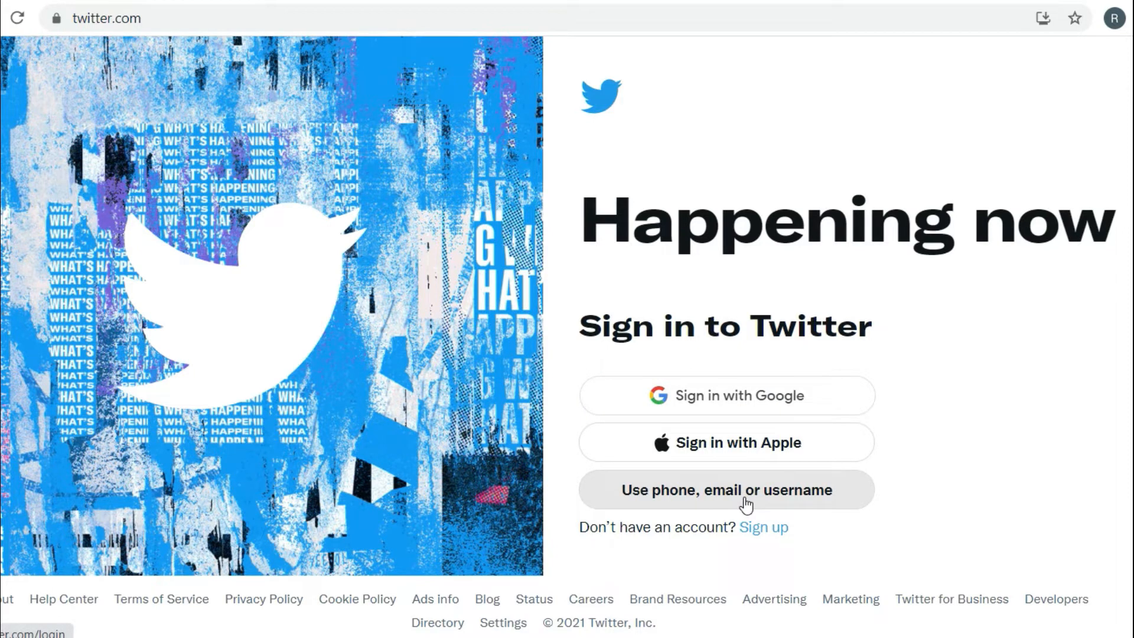
pyautogui.click(725, 489)
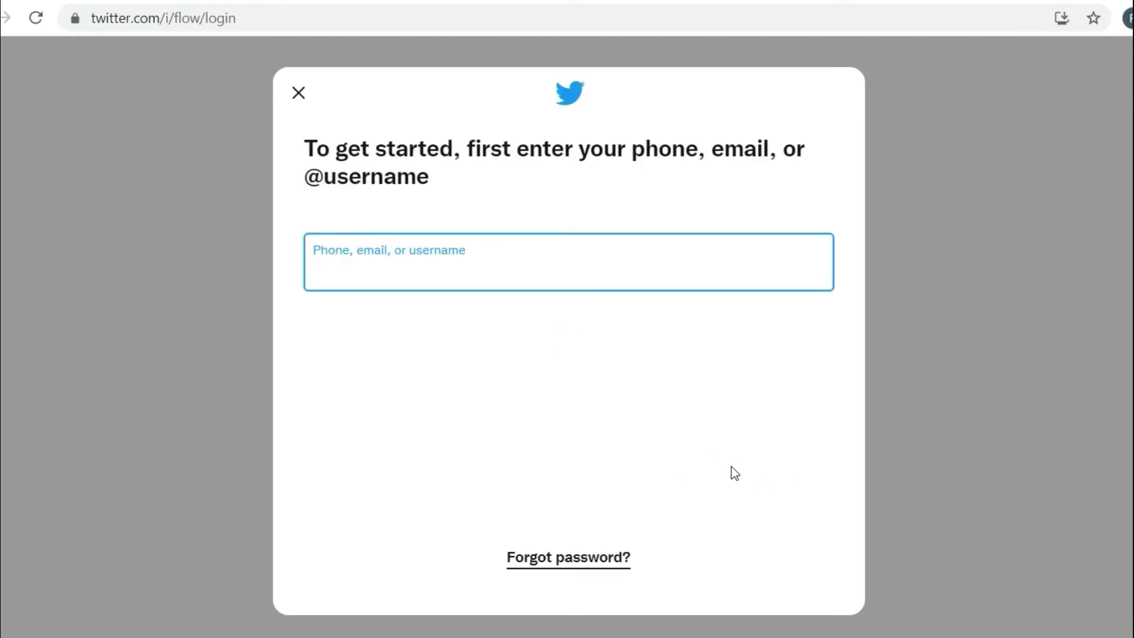
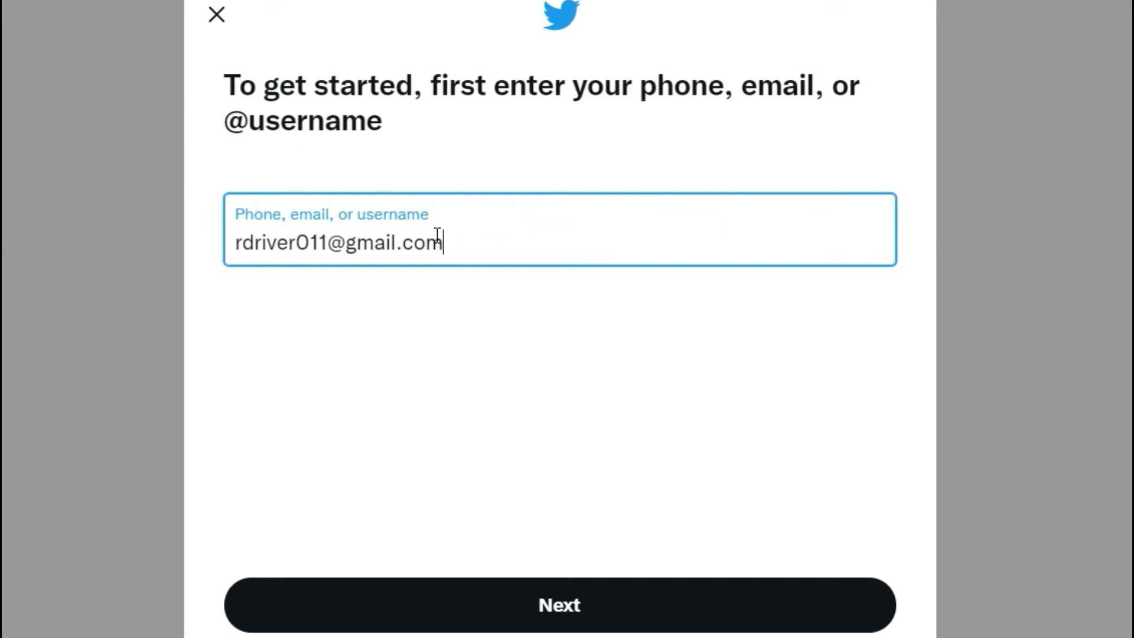
pyautogui.click(559, 605)
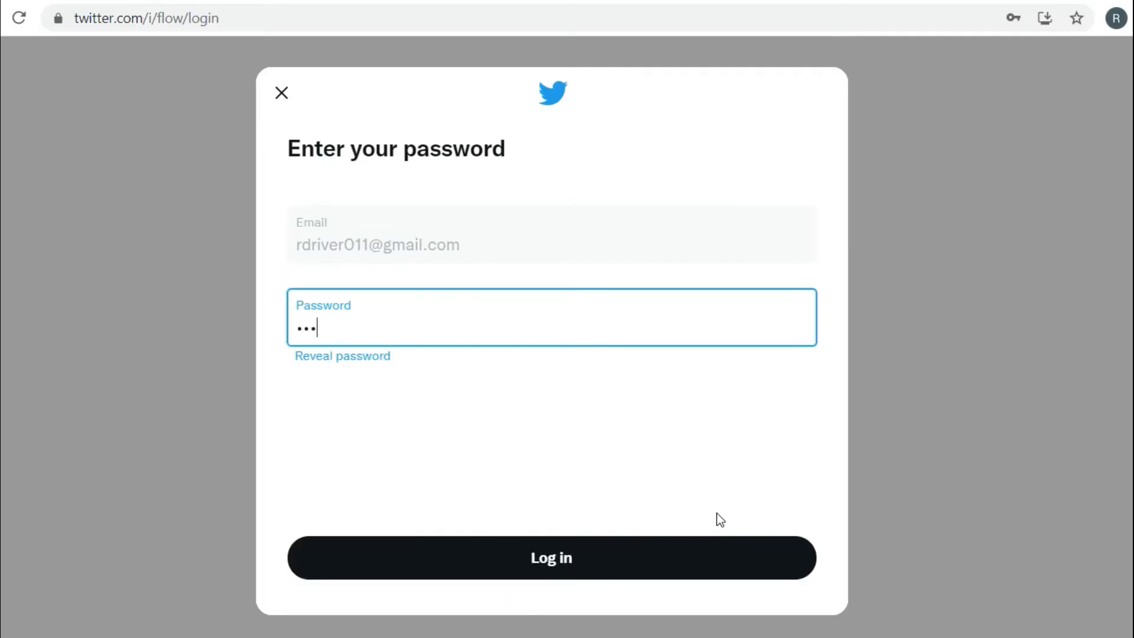
pyautogui.click(550, 558)
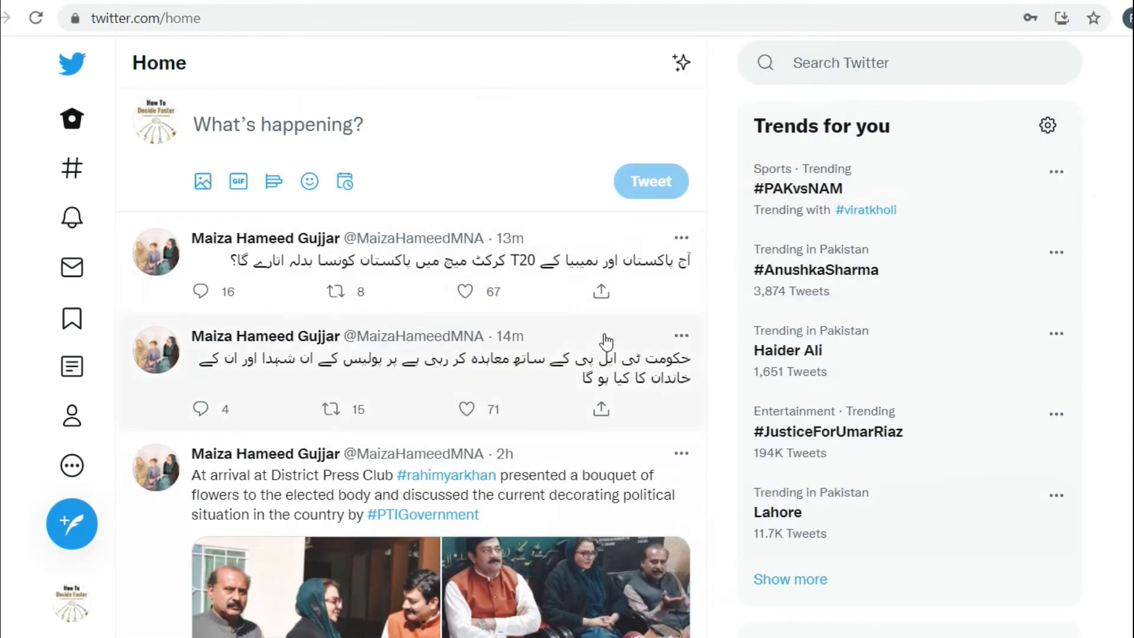
# Go from the profile to the Help Center suspended-account appeal form.
pyautogui.click(71, 414)
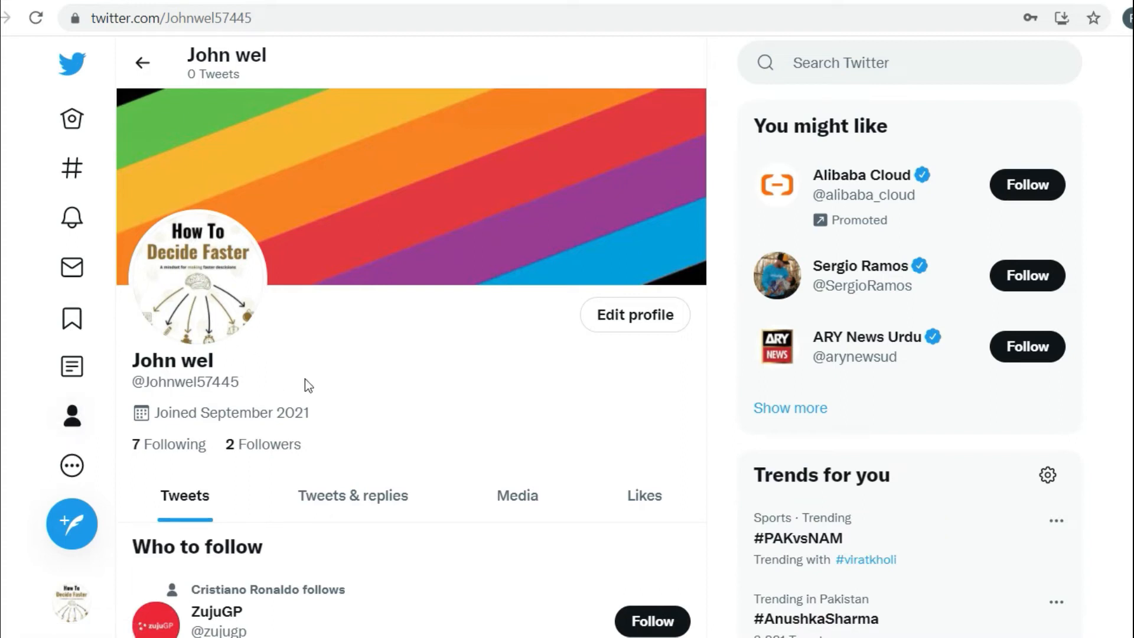
pyautogui.scroll(-3)
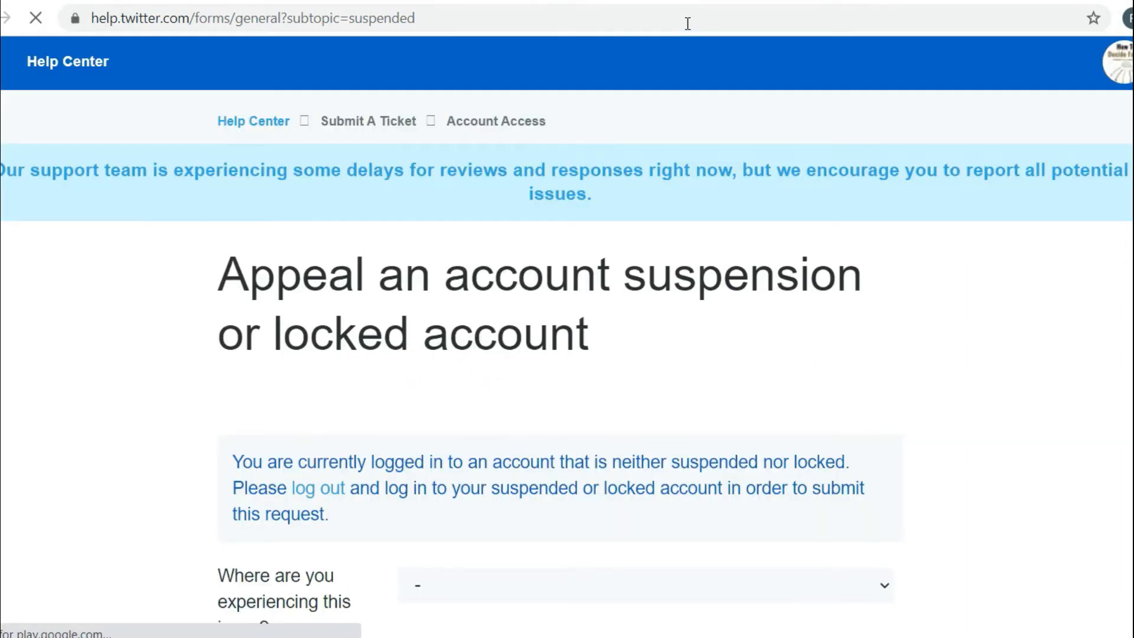
pyautogui.scroll(-3)
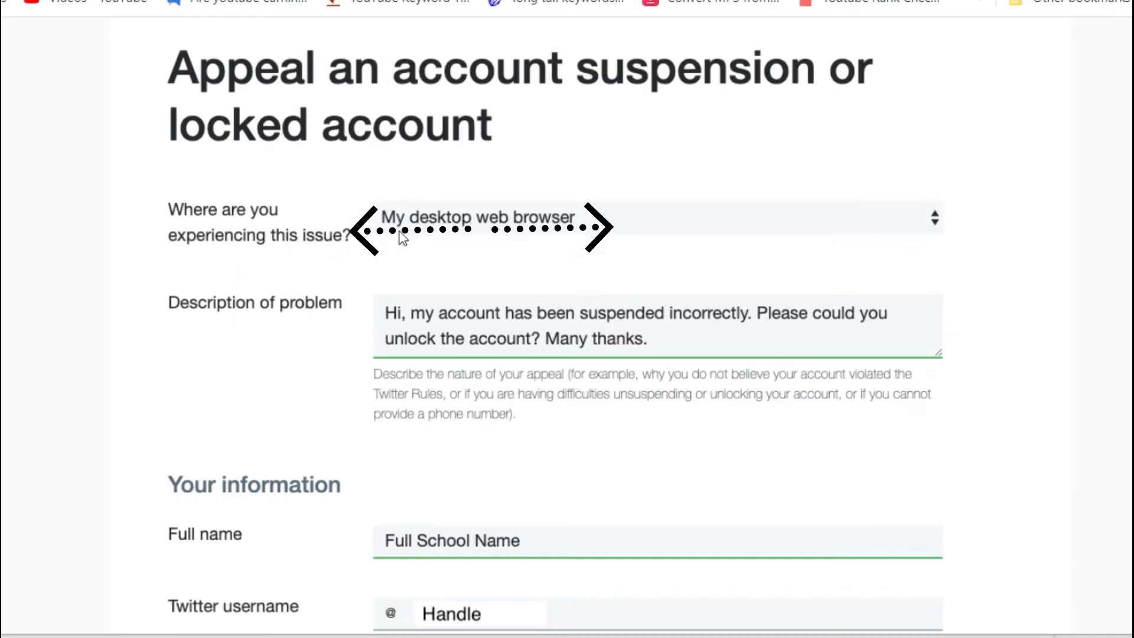
pyautogui.moveTo(180, 220)
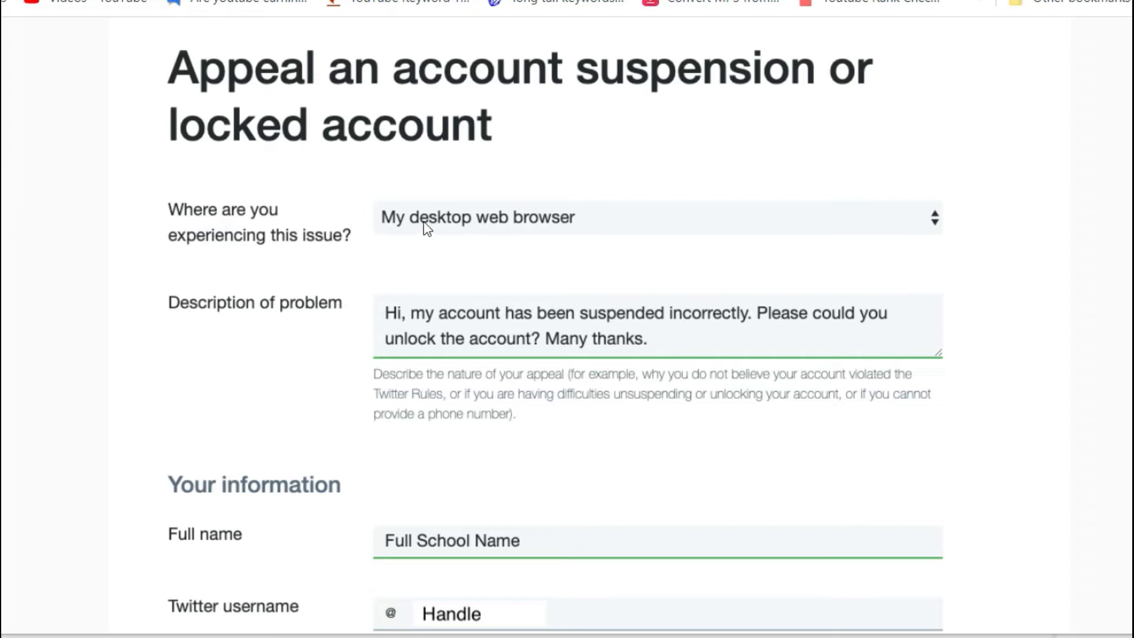
pyautogui.moveTo(186, 314)
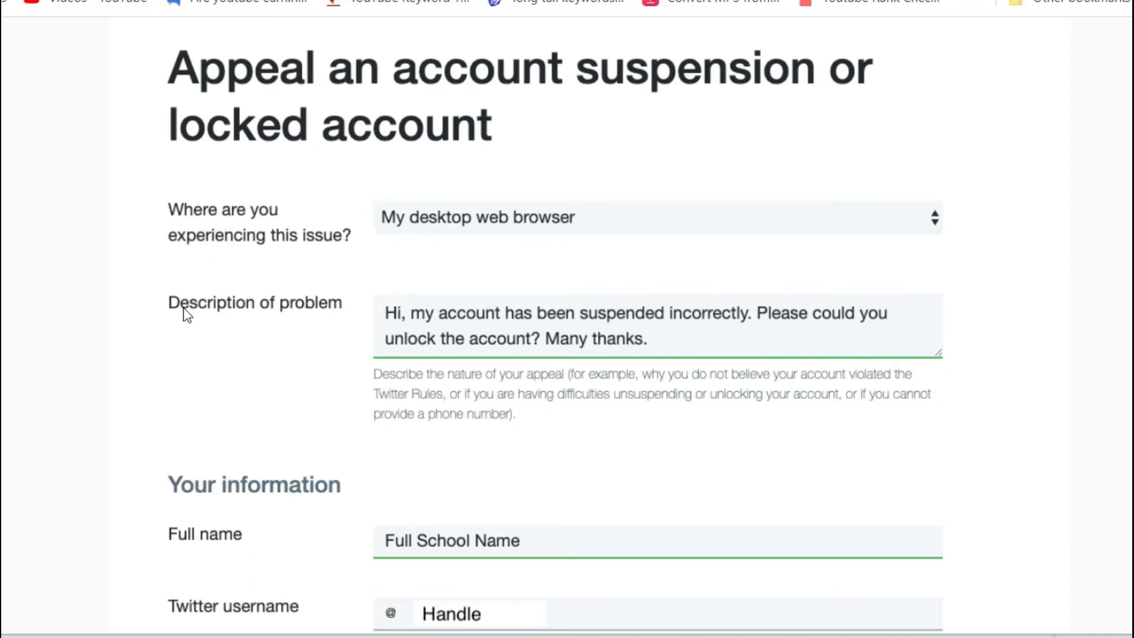
pyautogui.moveTo(511, 350)
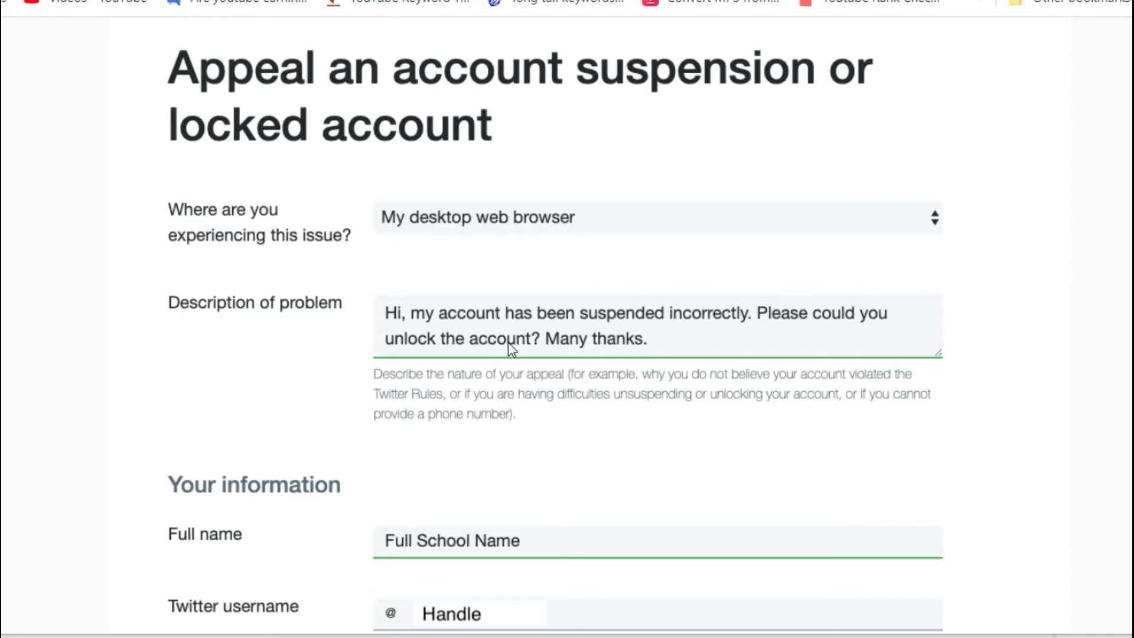
# Scroll the appeal form down to its information section.
pyautogui.scroll(-3)
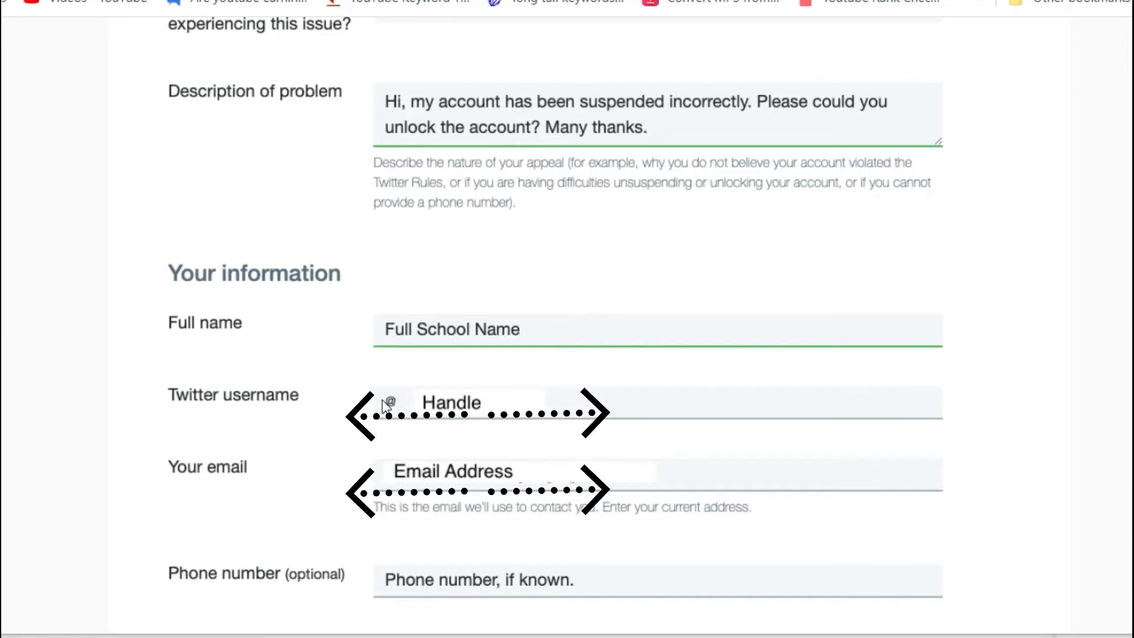
# Scroll past the filled name, username and email fields to the reCAPTCHA section.
pyautogui.scroll(-3)
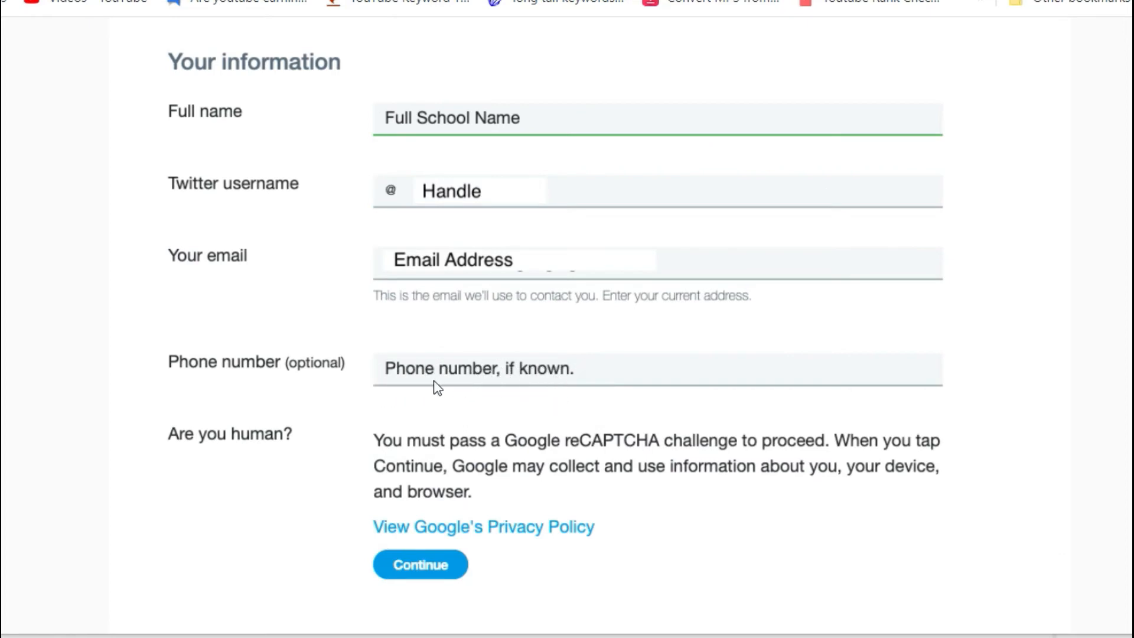
pyautogui.moveTo(233, 446)
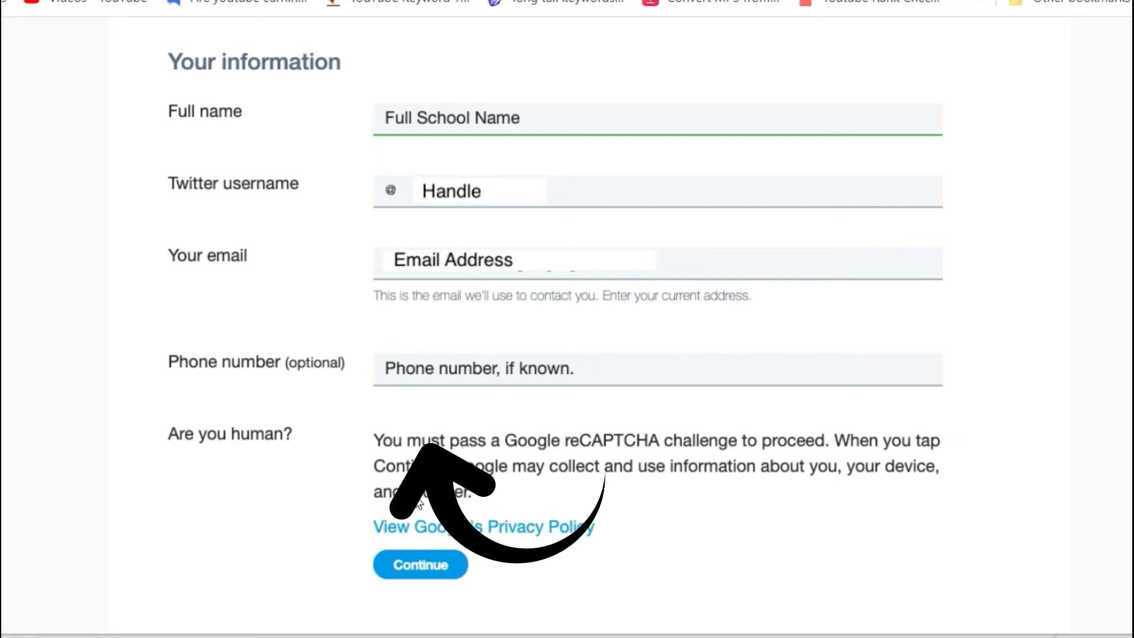
pyautogui.scroll(-3)
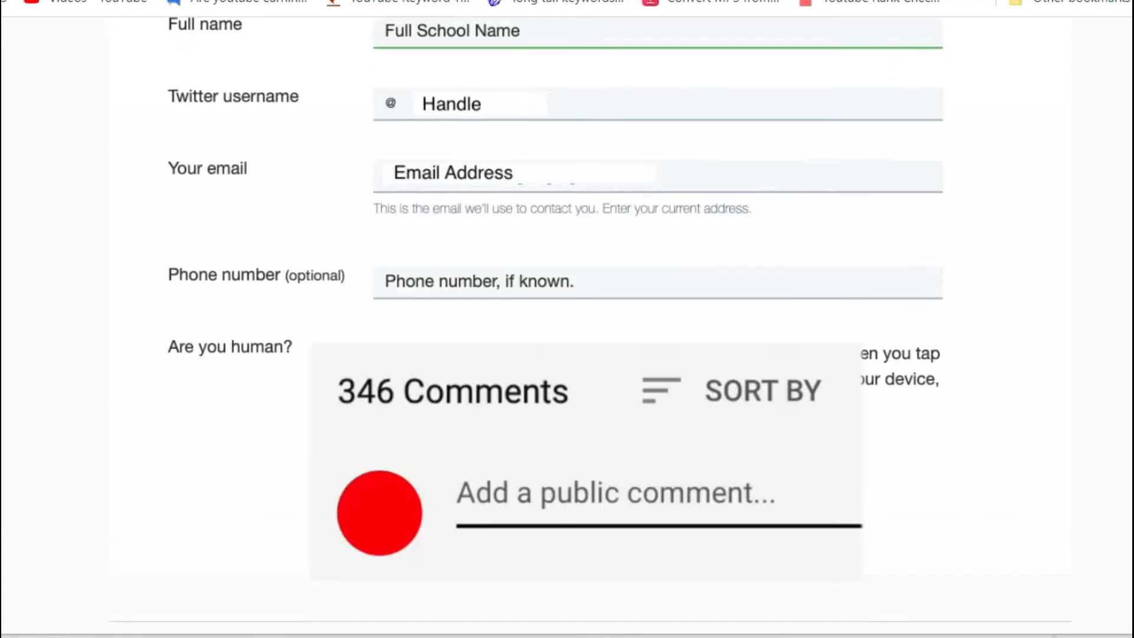
pyautogui.write('Great vid!')
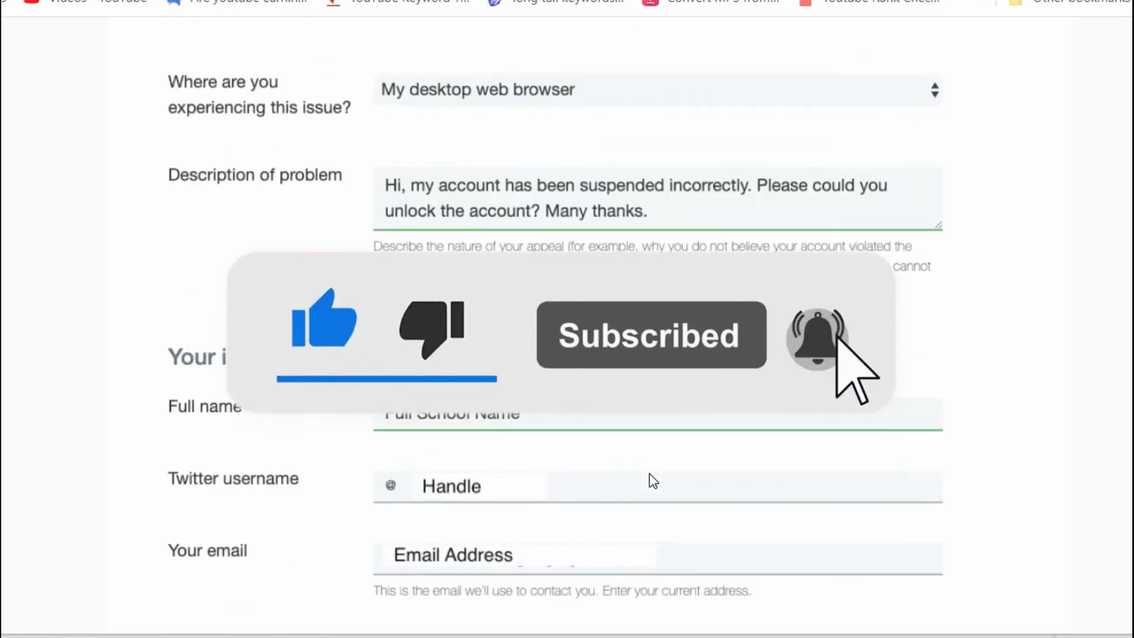
pyautogui.scroll(3)
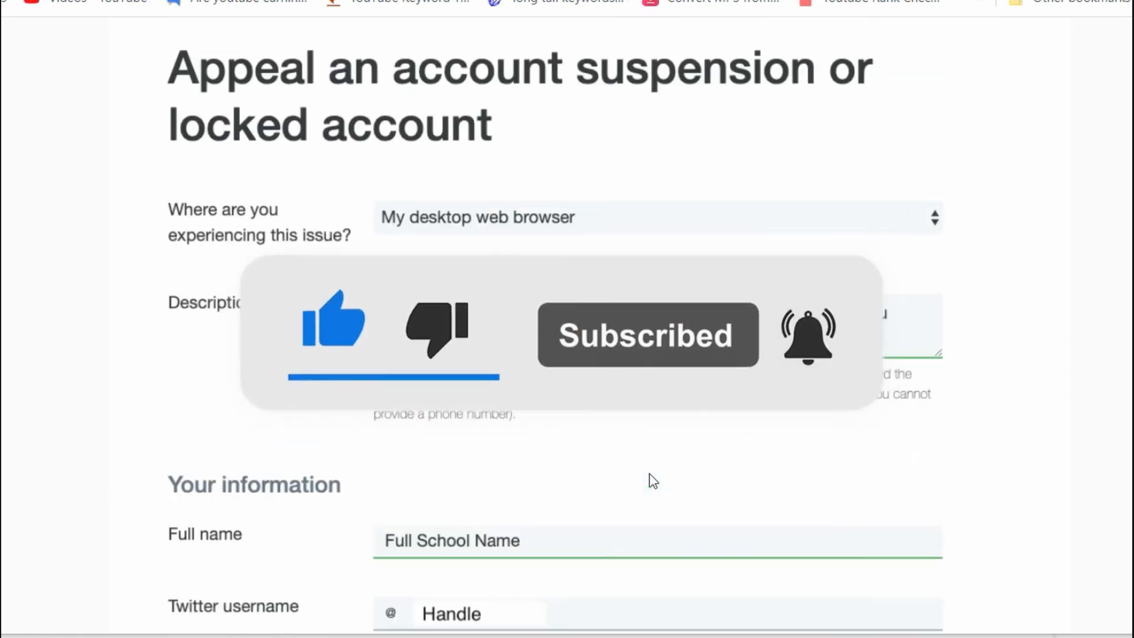